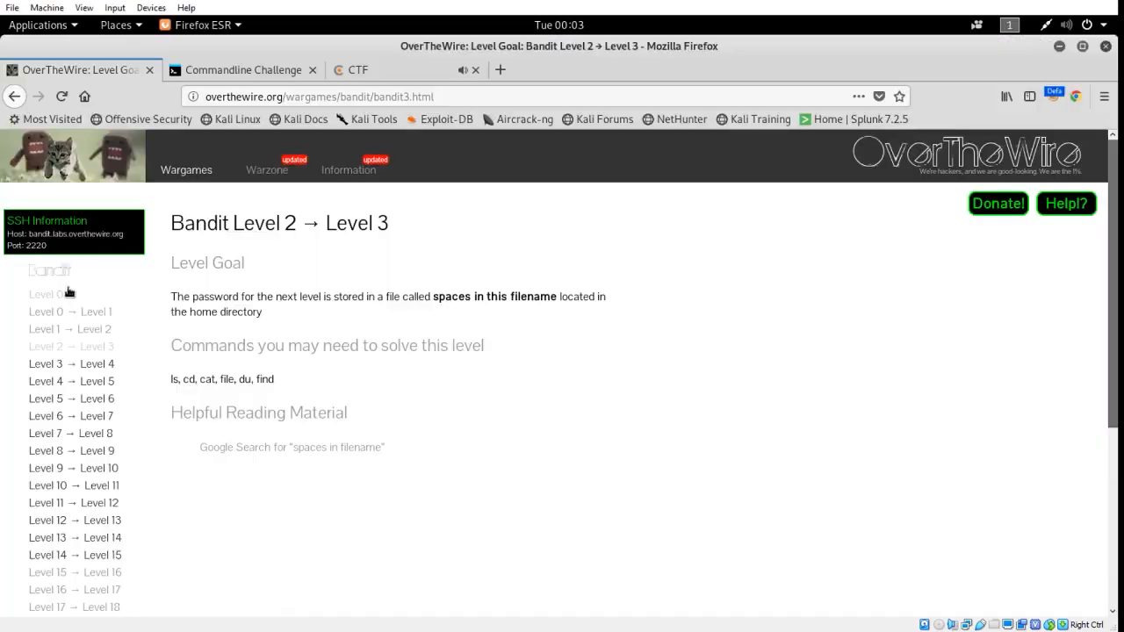
Leave Bandit Level 2 → 3 for the Wargames overview with its suggested game order
{"action": "left_click", "coordinate": [186, 168]}
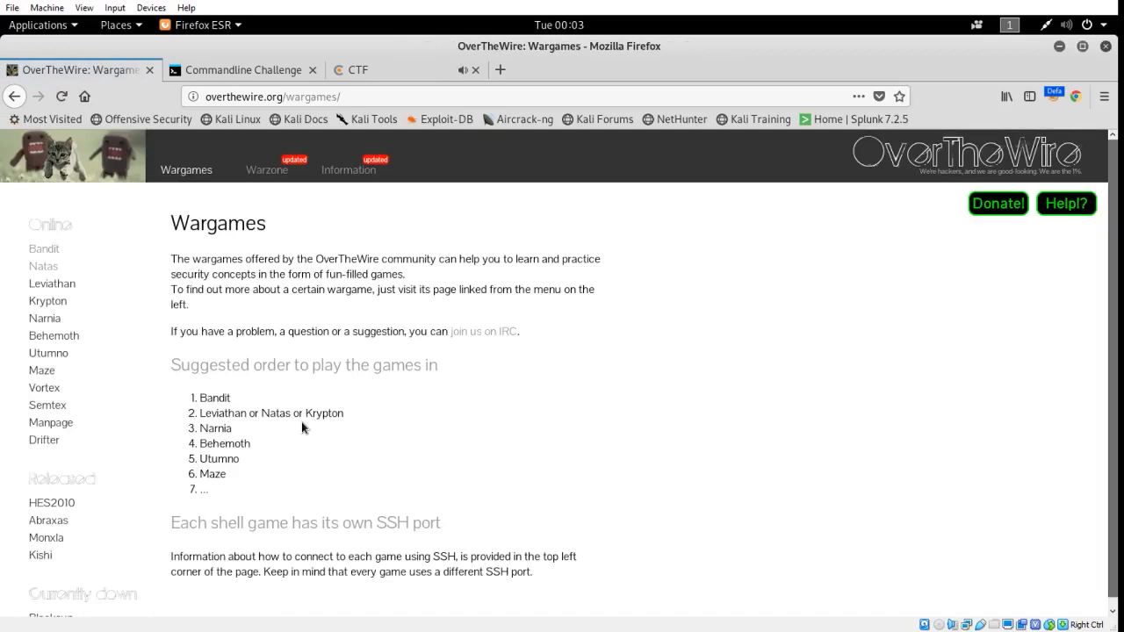
{"action": "mouse_move", "coordinate": [309, 404]}
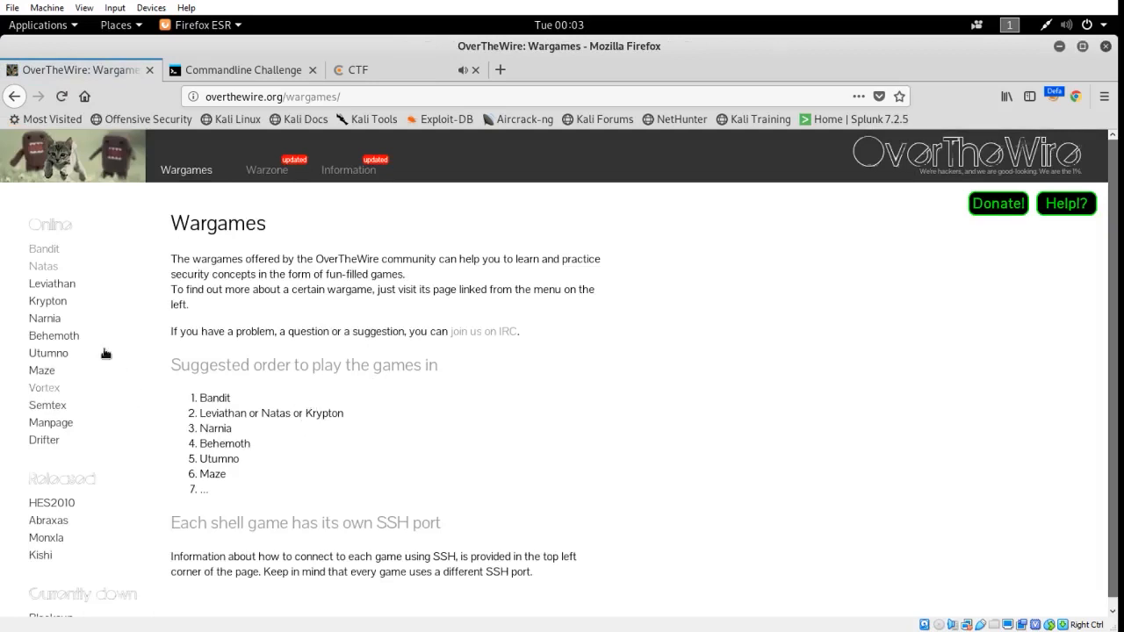
{"action": "left_click", "coordinate": [42, 248]}
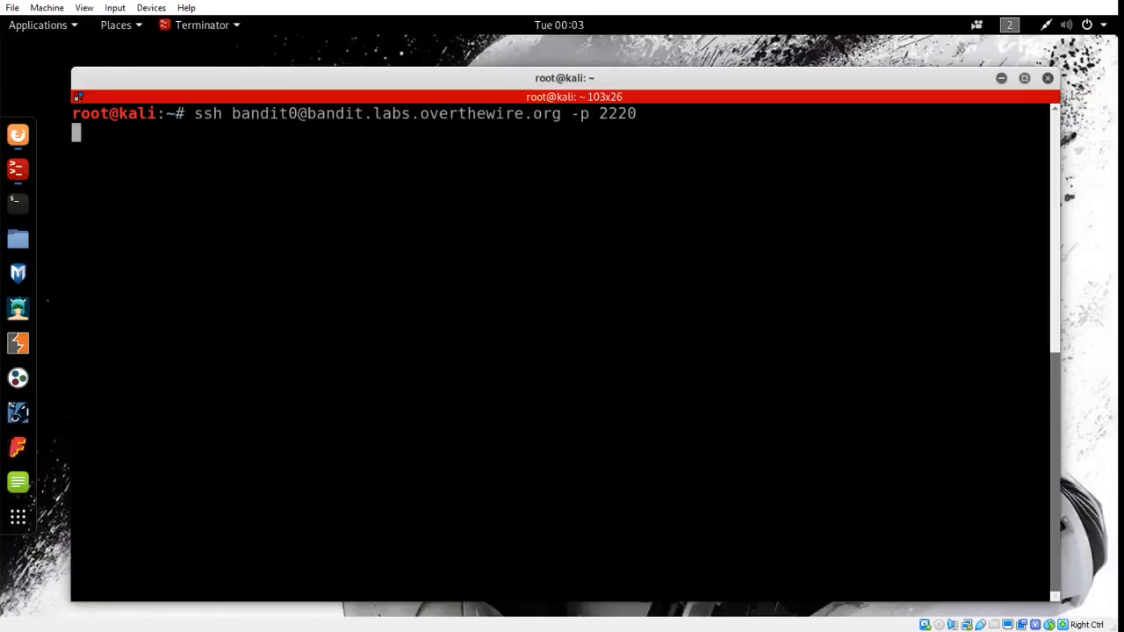
{"action": "key", "text": "Return"}
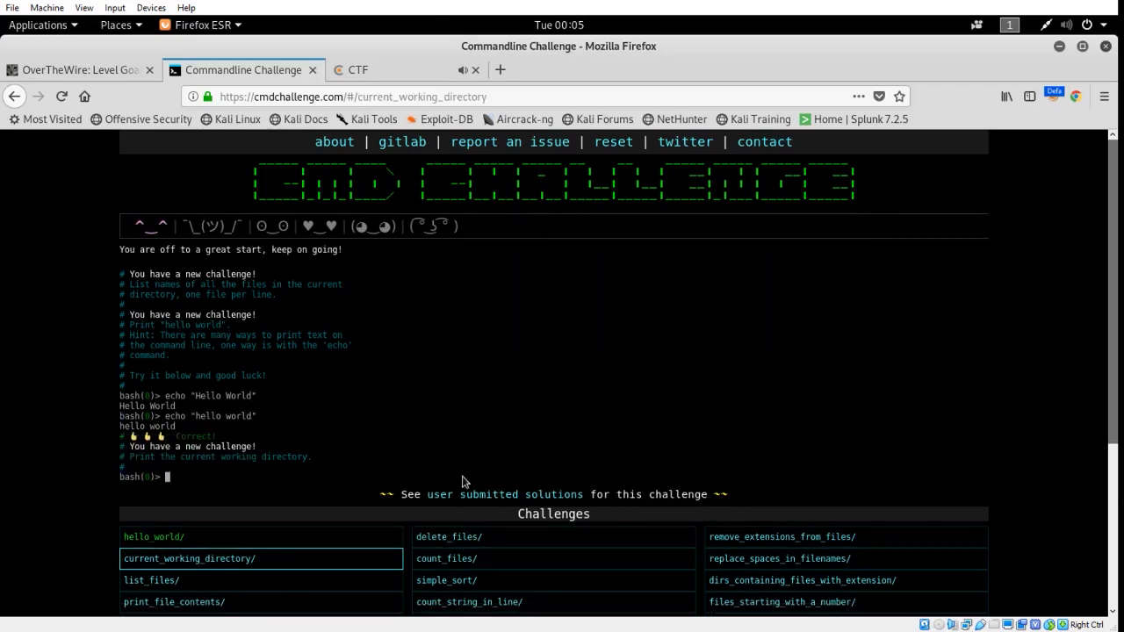
{"action": "left_click", "coordinate": [358, 70]}
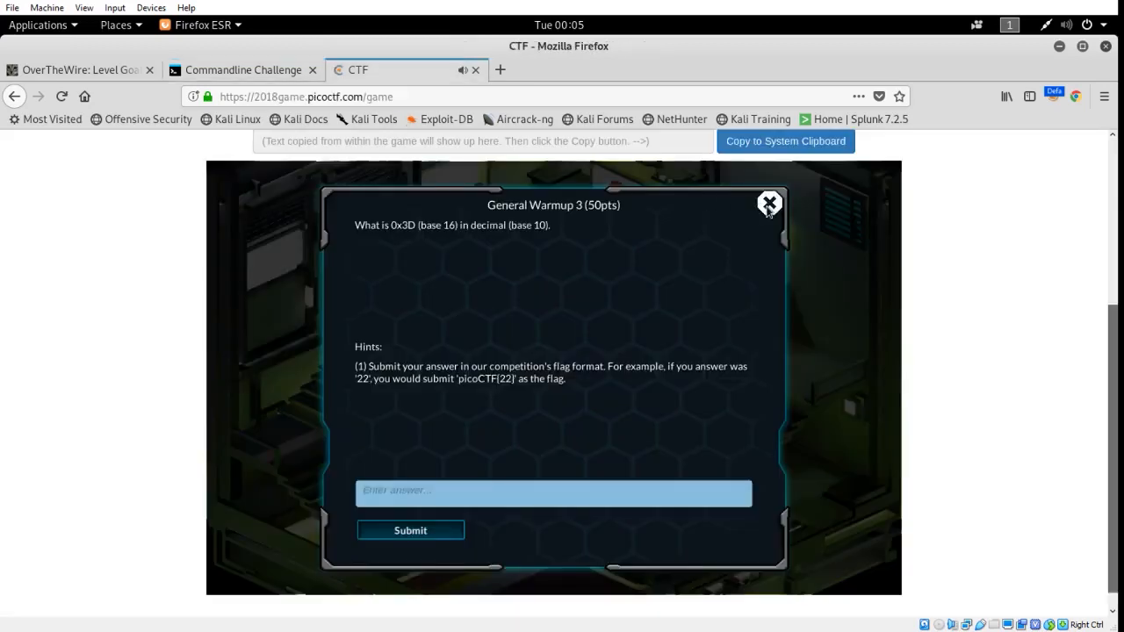
Dismiss General Warmup 3 (0x3D) and bring up General Warmup 1 (0x41 in ASCII)
{"action": "left_click", "coordinate": [770, 202]}
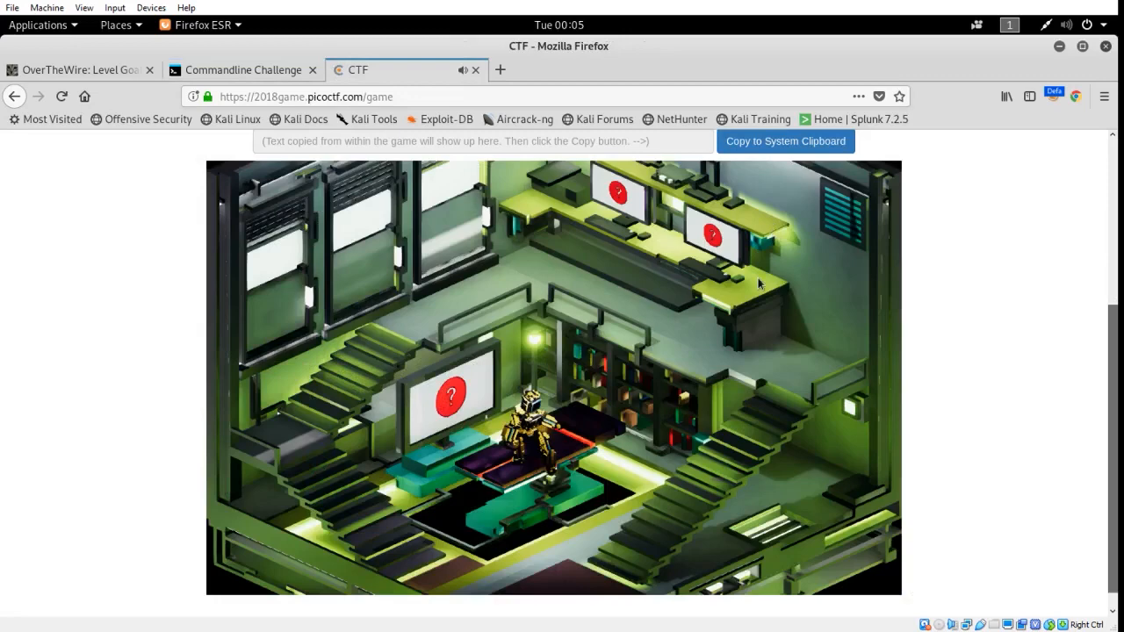
{"action": "mouse_move", "coordinate": [657, 523]}
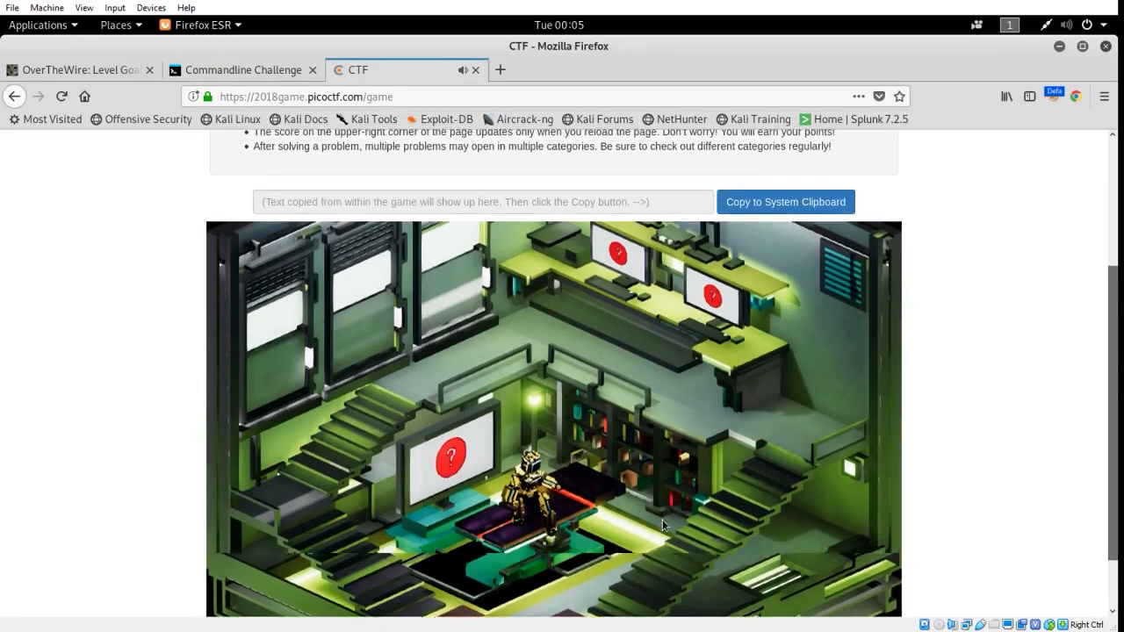
{"action": "scroll", "scroll_direction": "down", "scroll_amount": 3}
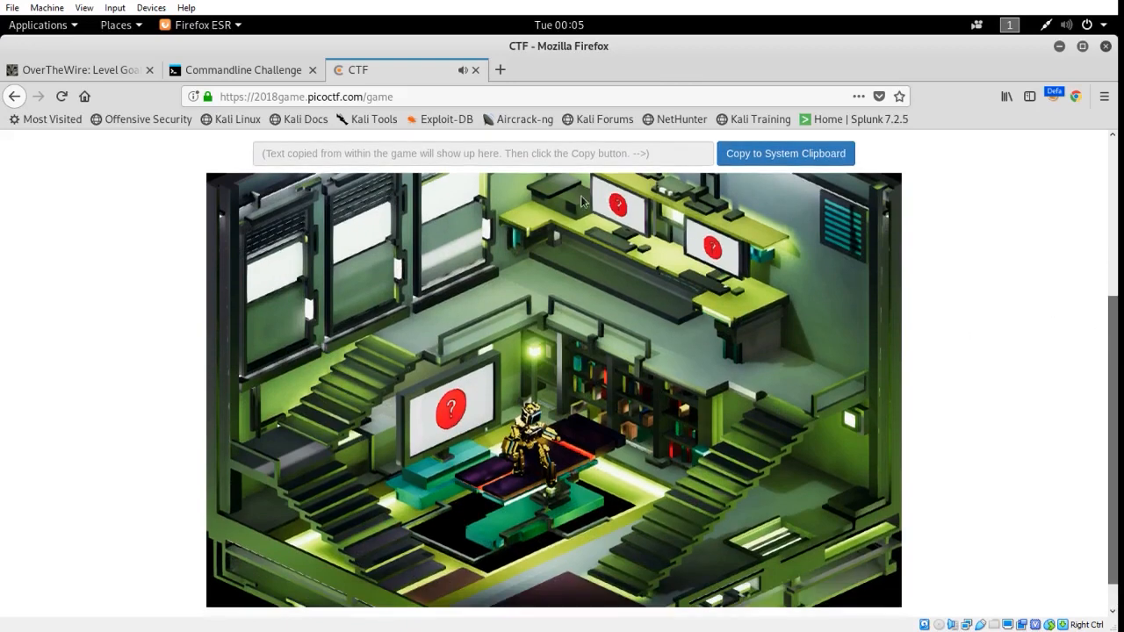
{"action": "mouse_move", "coordinate": [627, 209]}
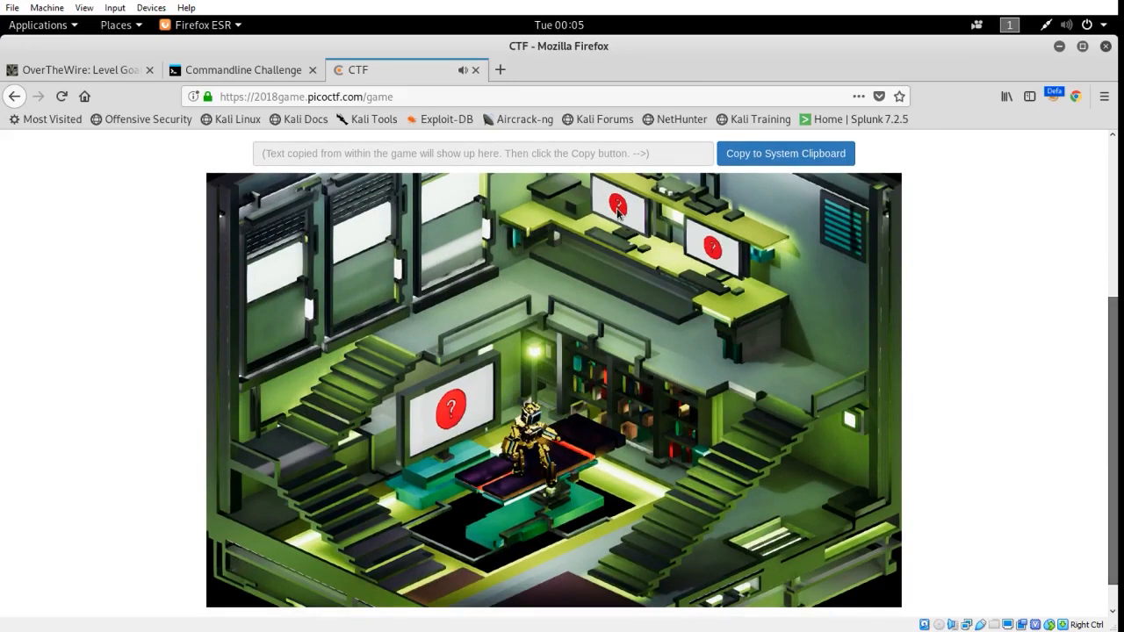
{"action": "left_click", "coordinate": [615, 203]}
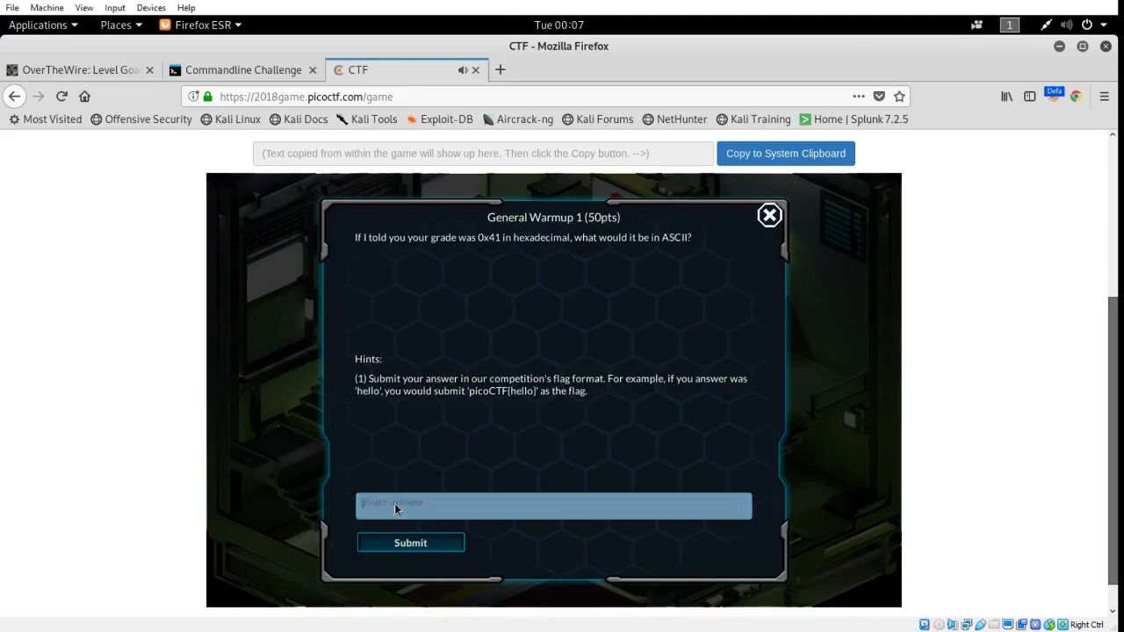
Submit the flag picoCTF{A} as the General Warmup 1 answer
{"action": "type", "text": "pico"}
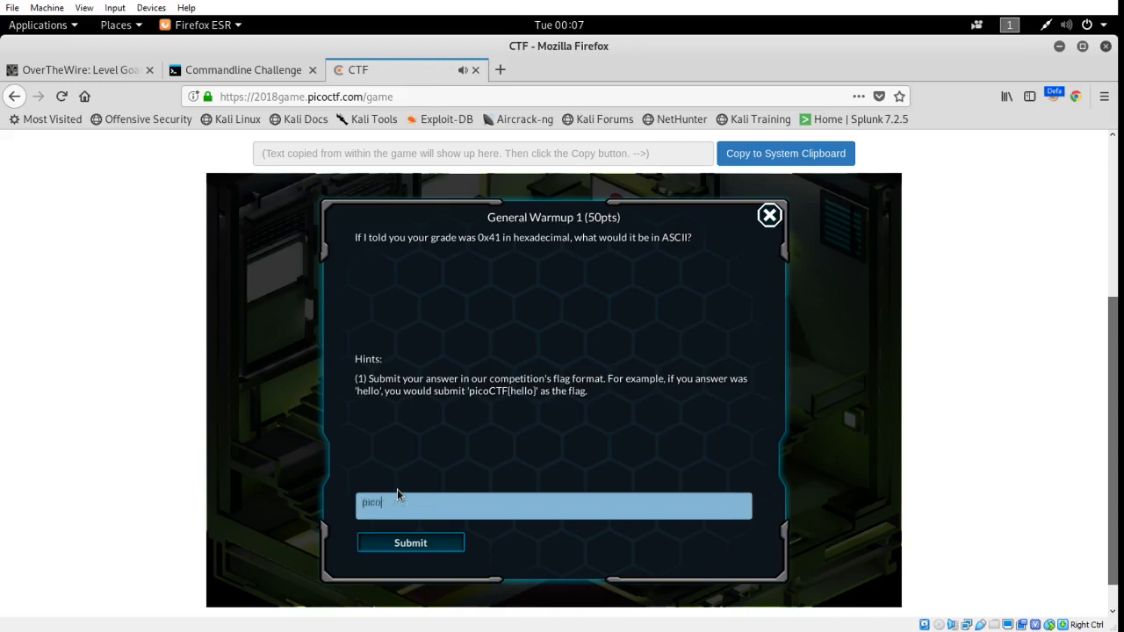
{"action": "type", "text": "CTF"}
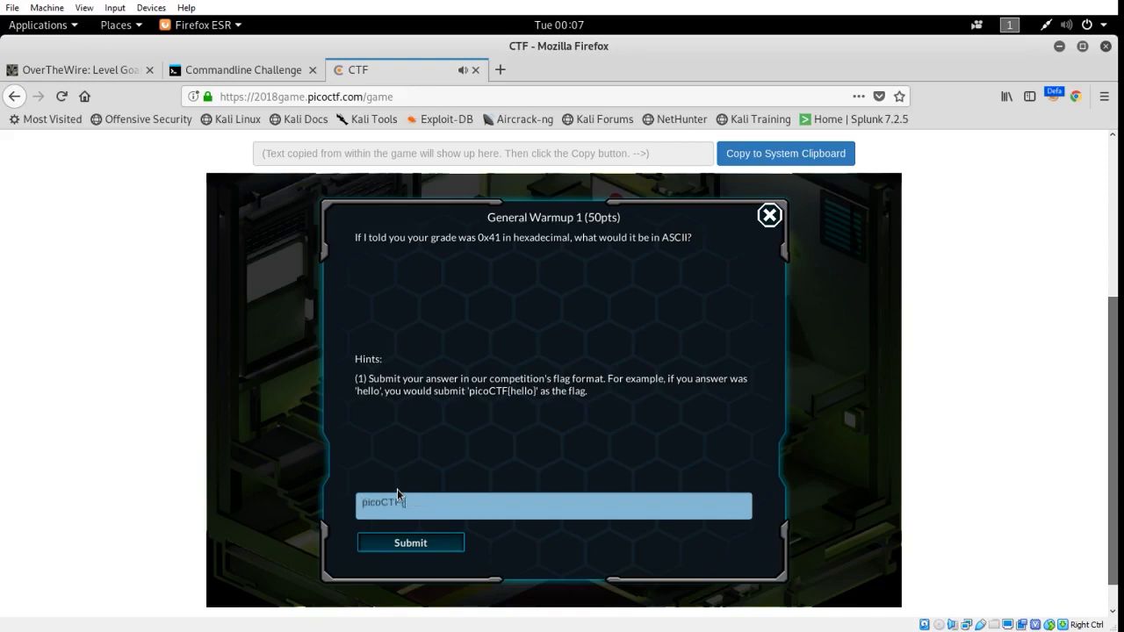
{"action": "type", "text": "{A"}
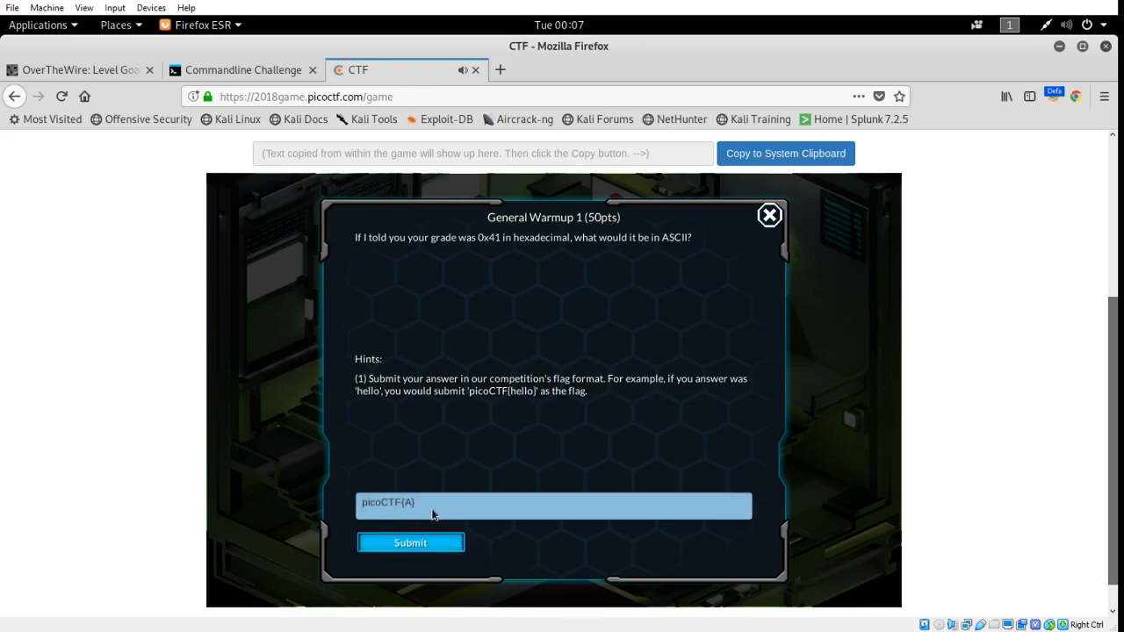
{"action": "left_click", "coordinate": [409, 541]}
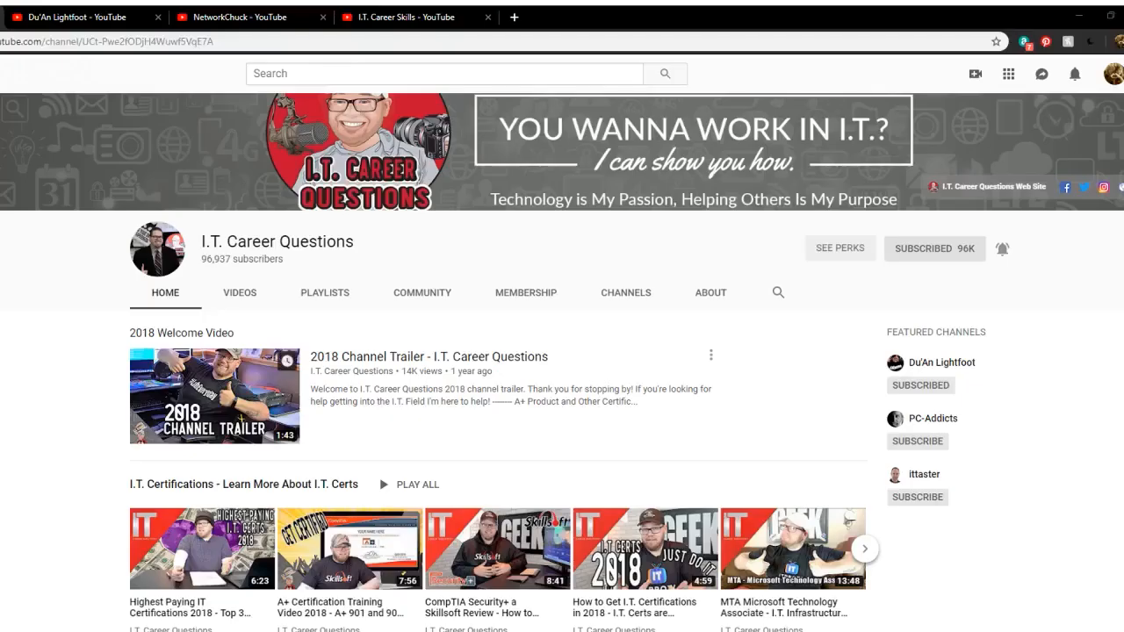
Browse I.T. Career Questions and NetworkChuck, ending on the I.T. Career Skills channel
{"action": "scroll", "scroll_direction": "down", "scroll_amount": 3}
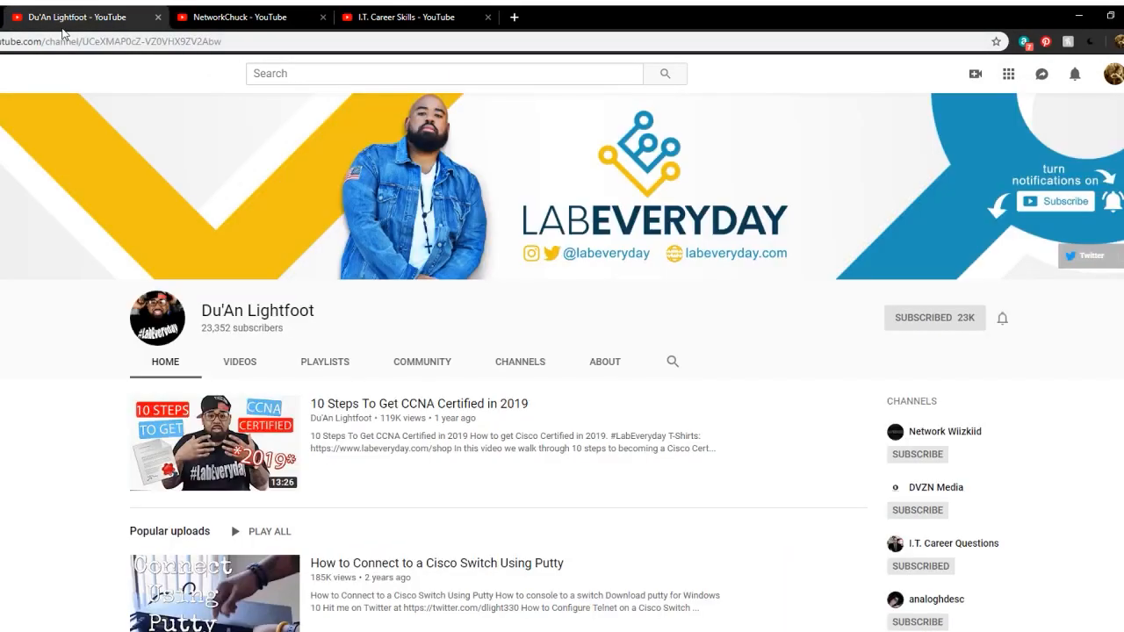
{"action": "mouse_move", "coordinate": [689, 312]}
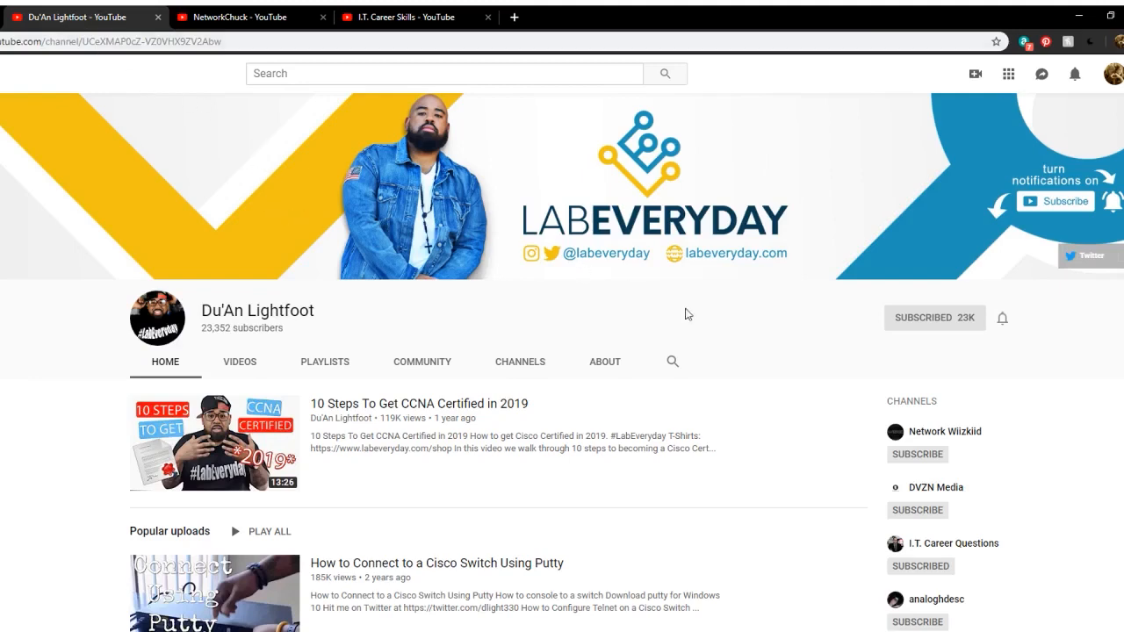
{"action": "left_click", "coordinate": [253, 18]}
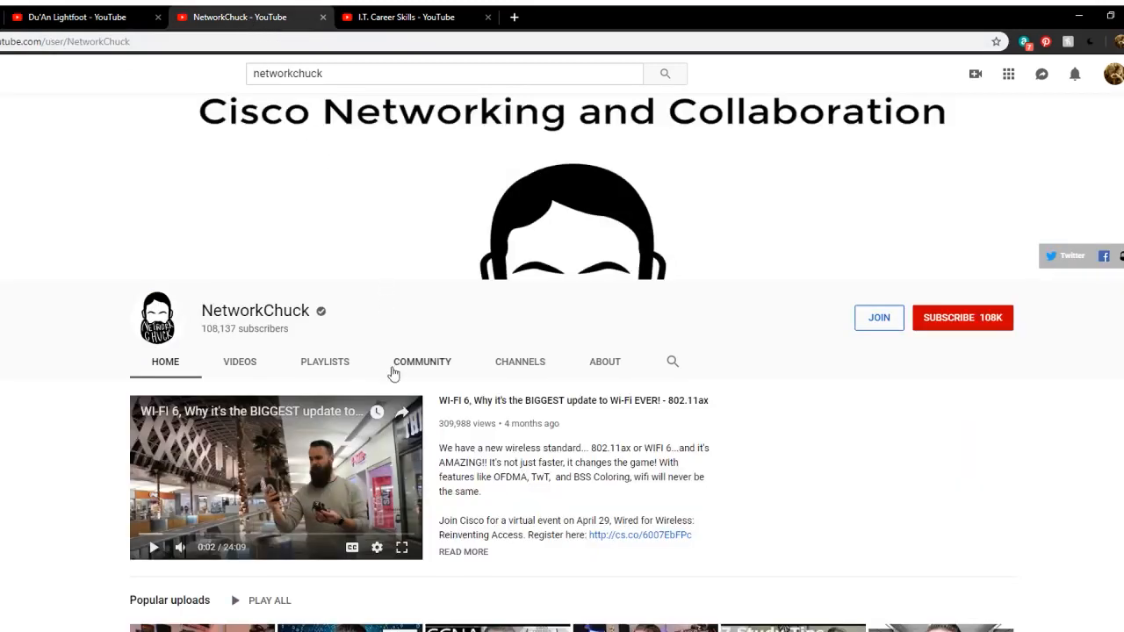
{"action": "scroll", "scroll_direction": "down", "scroll_amount": 3}
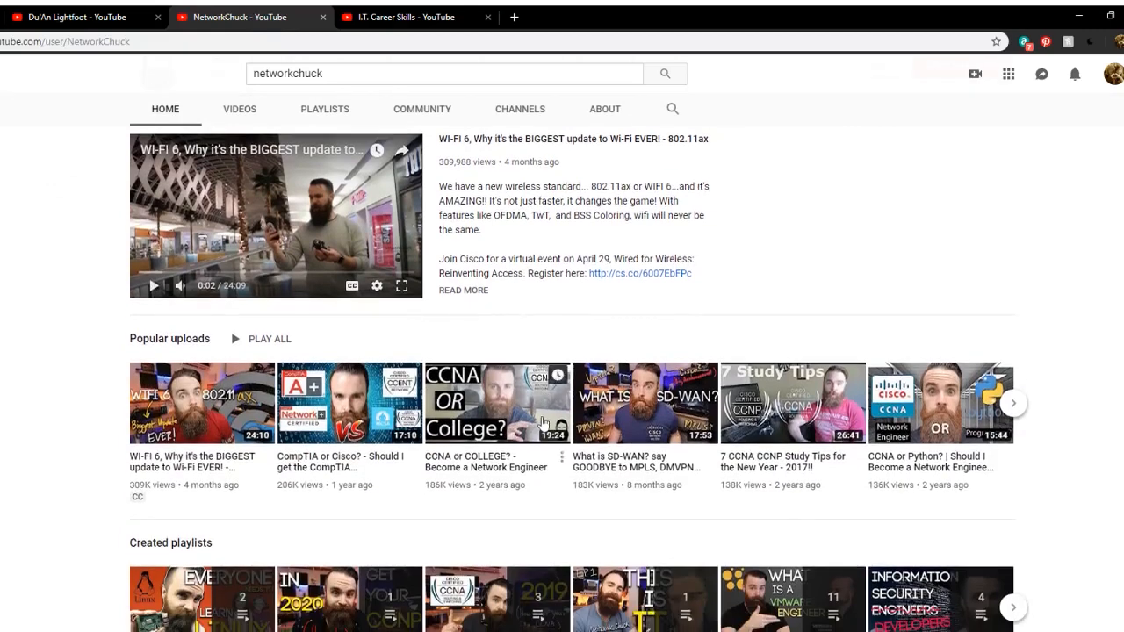
{"action": "left_click", "coordinate": [404, 17]}
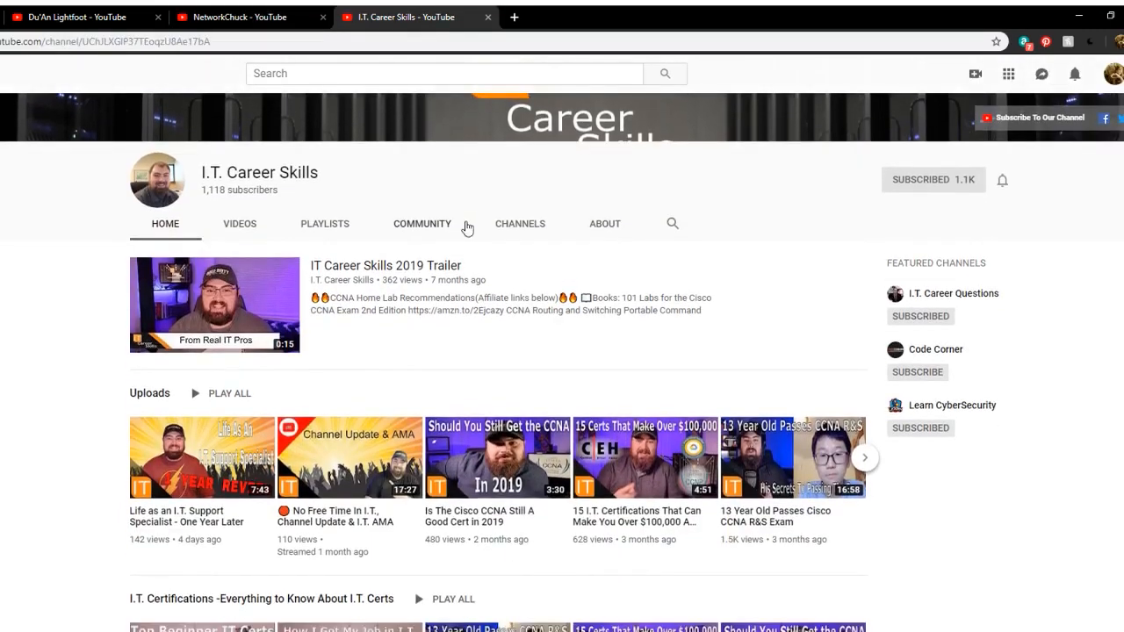